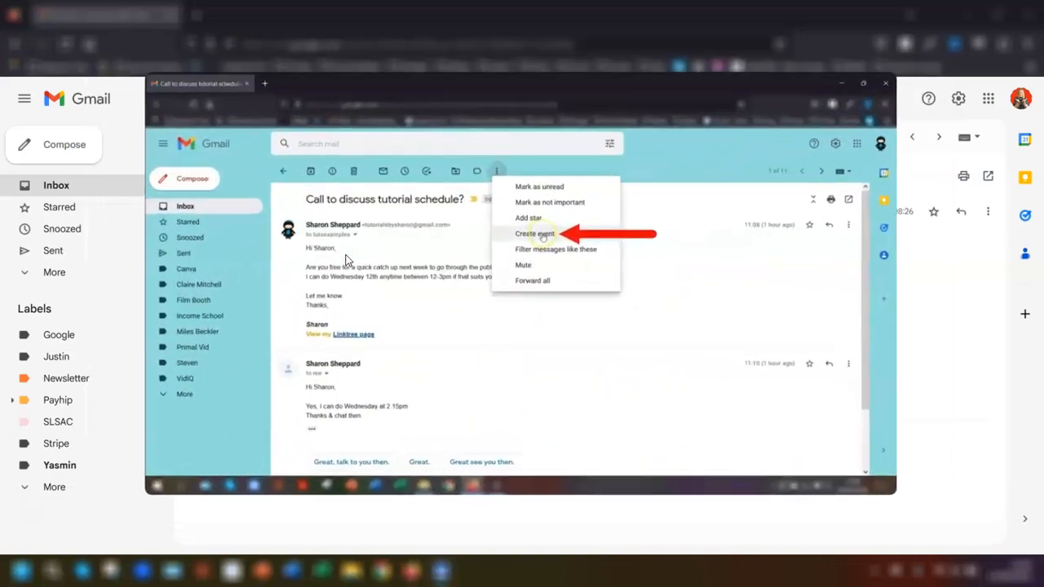
Turn the 'Call to discuss tutorial schedule?' email into a Calendar event and select its title
click(535, 234)
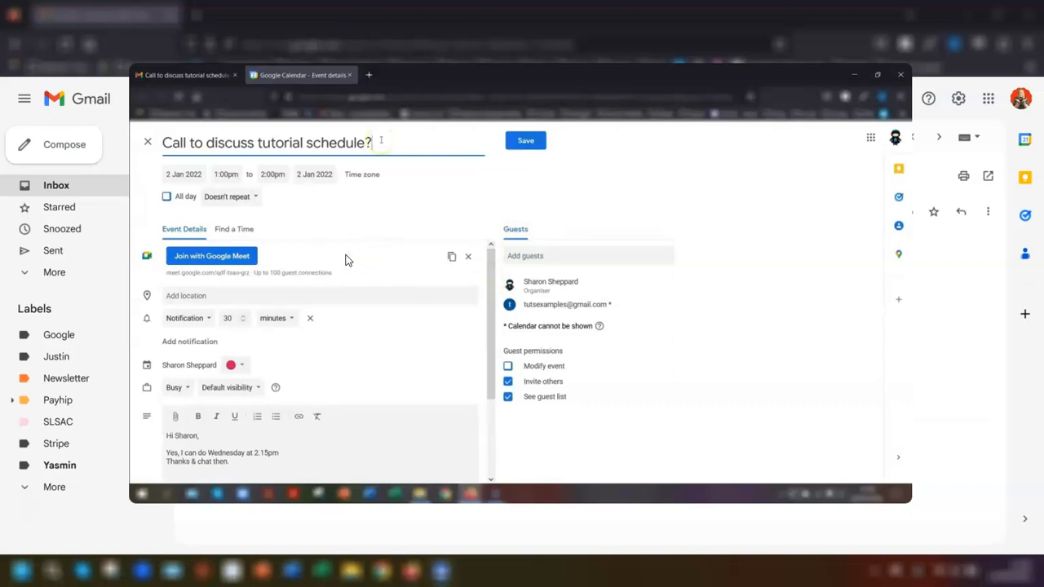
double_click(286, 143)
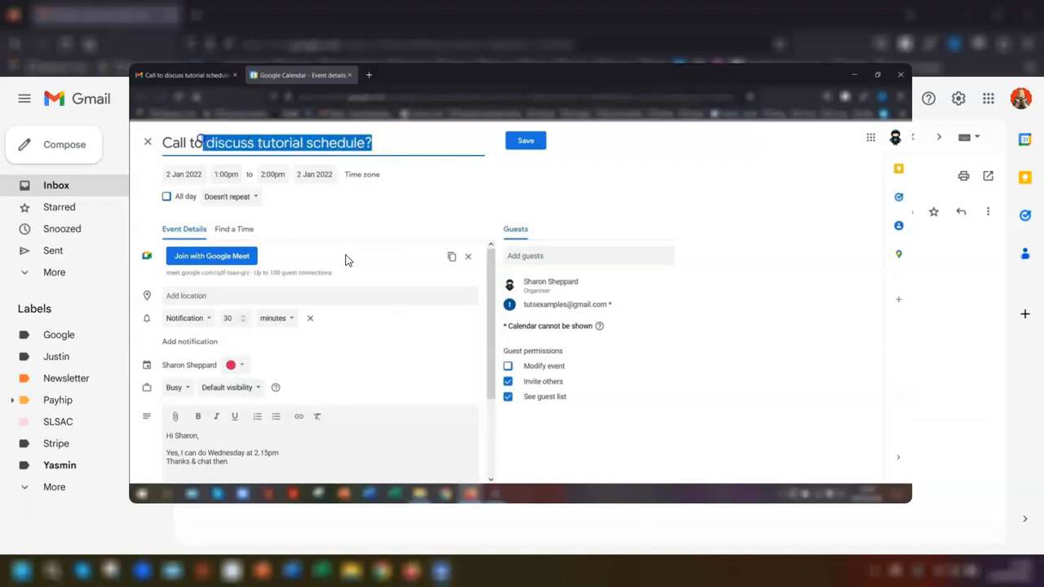
mouse_move(665, 202)
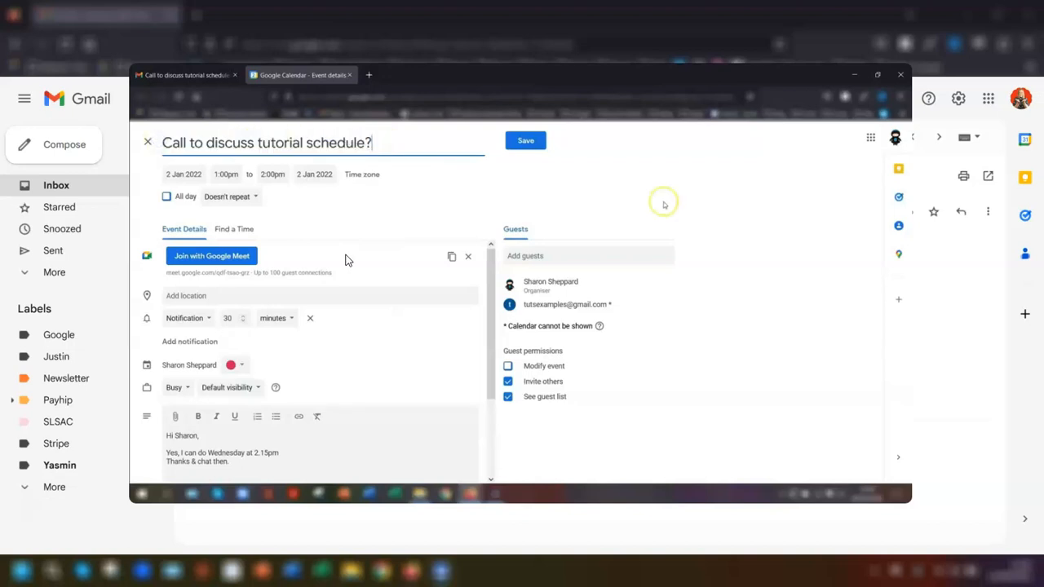
mouse_move(420, 263)
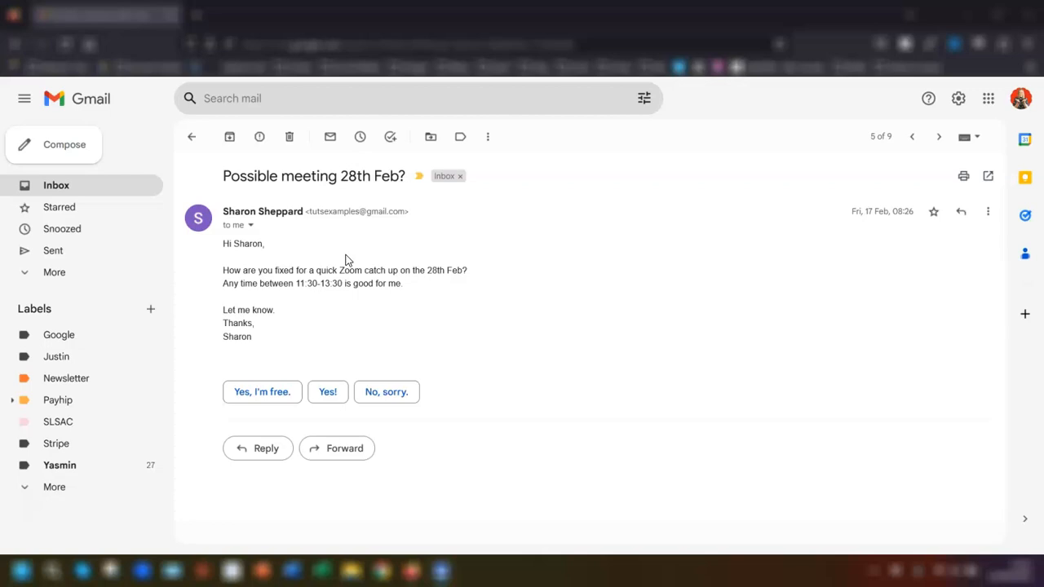
mouse_move(499, 275)
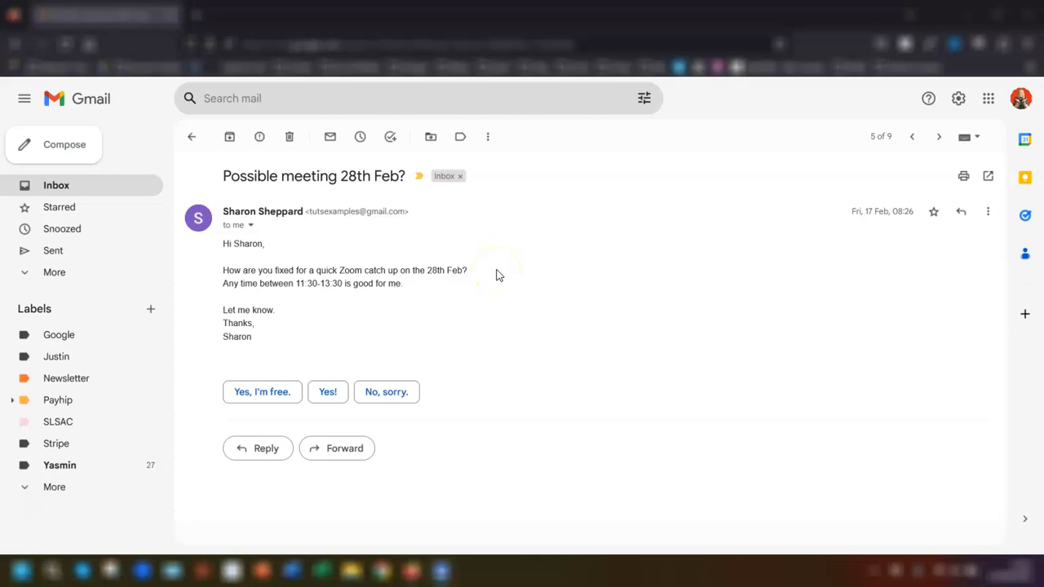
mouse_move(261, 449)
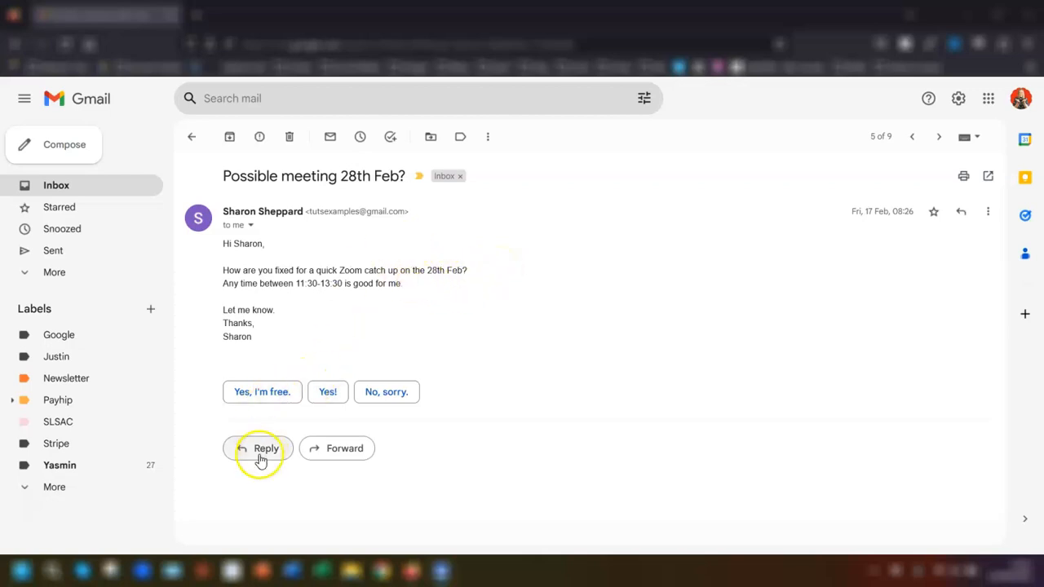
Reply to 'Possible meeting 28th Feb?' and show the reply's Set up a time to meet options
click(259, 448)
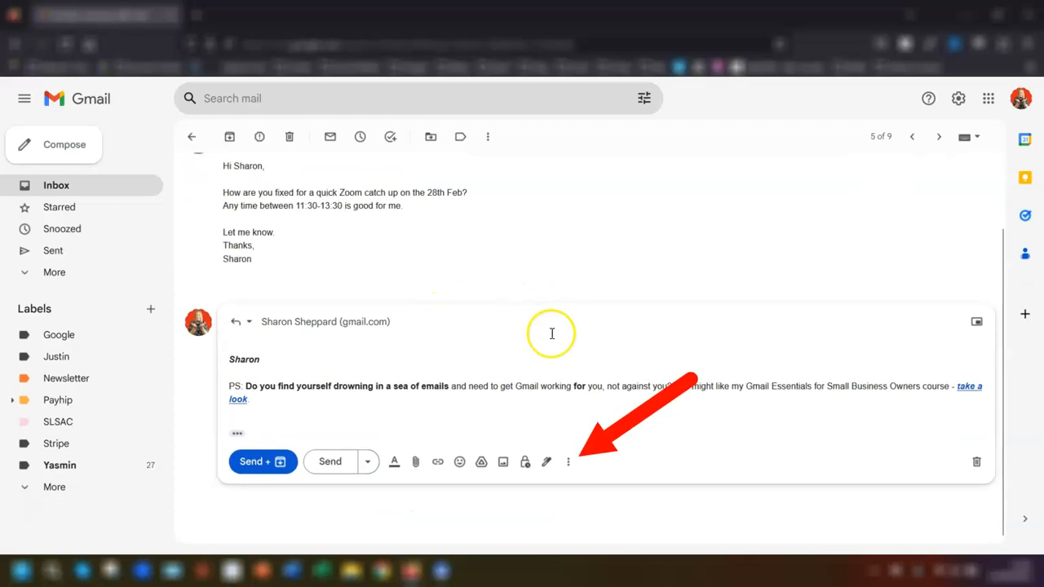
click(568, 461)
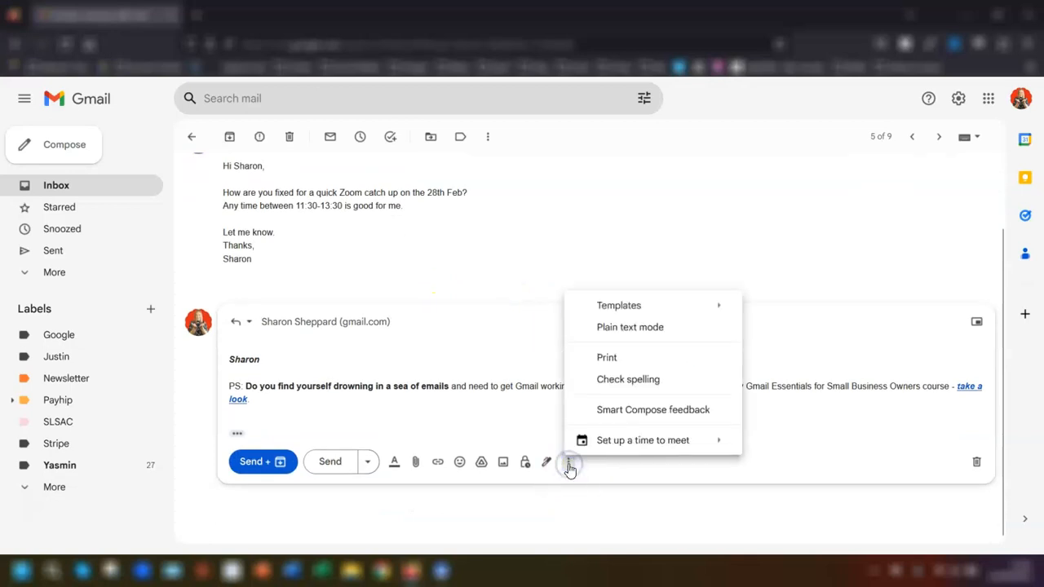
mouse_move(616, 444)
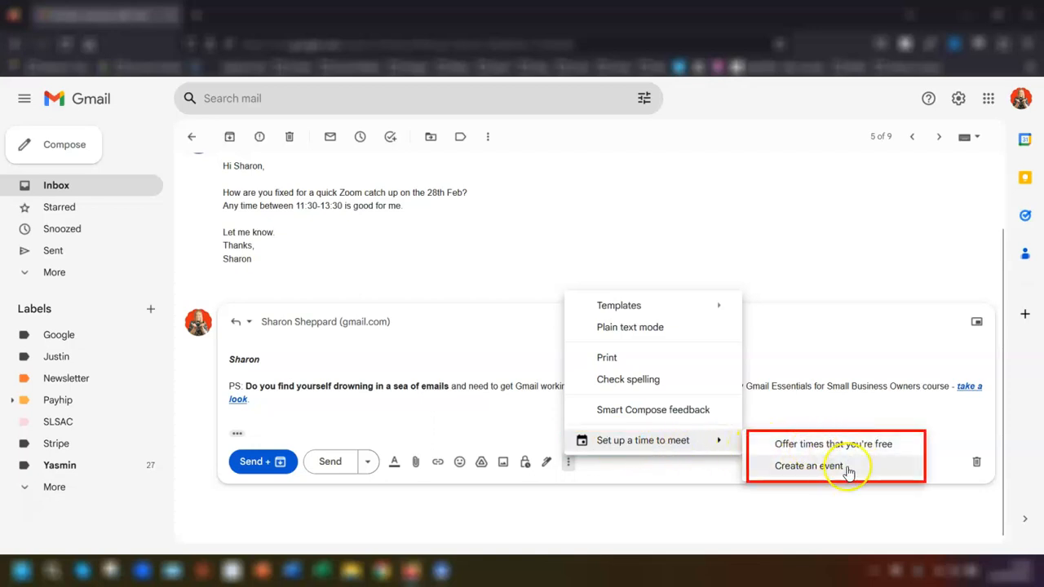
mouse_move(834, 472)
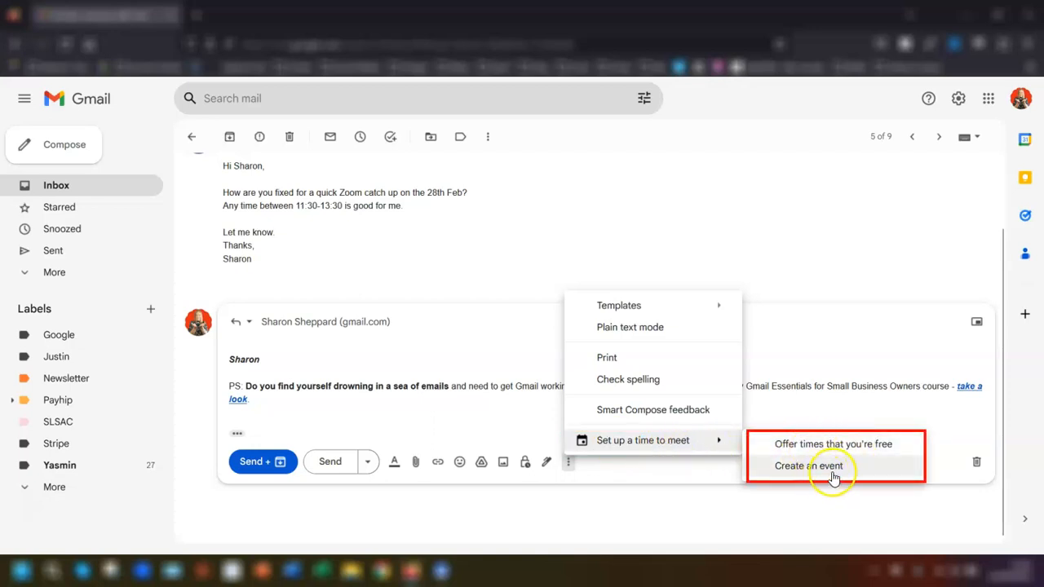
Create an event draft 'Possible meeting 28th Feb?' for Mon 14 Aug, 3:30–4:30pm
click(807, 466)
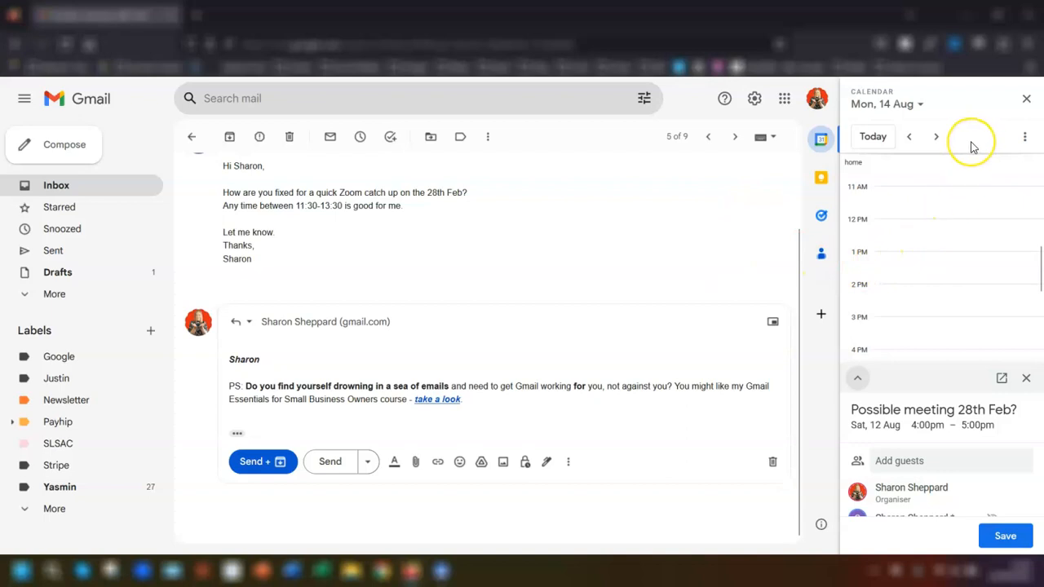
mouse_move(971, 146)
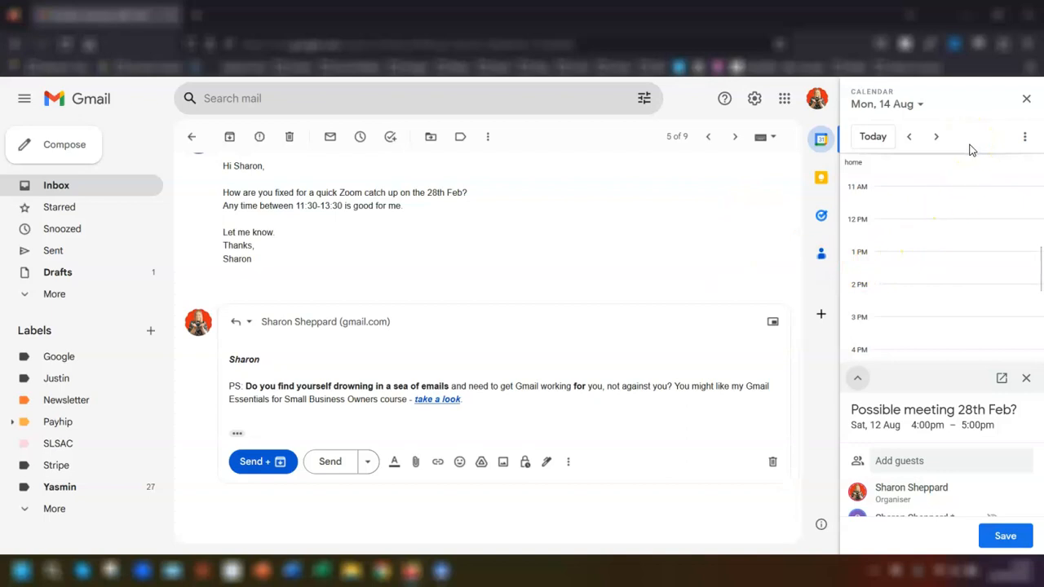
mouse_move(893, 269)
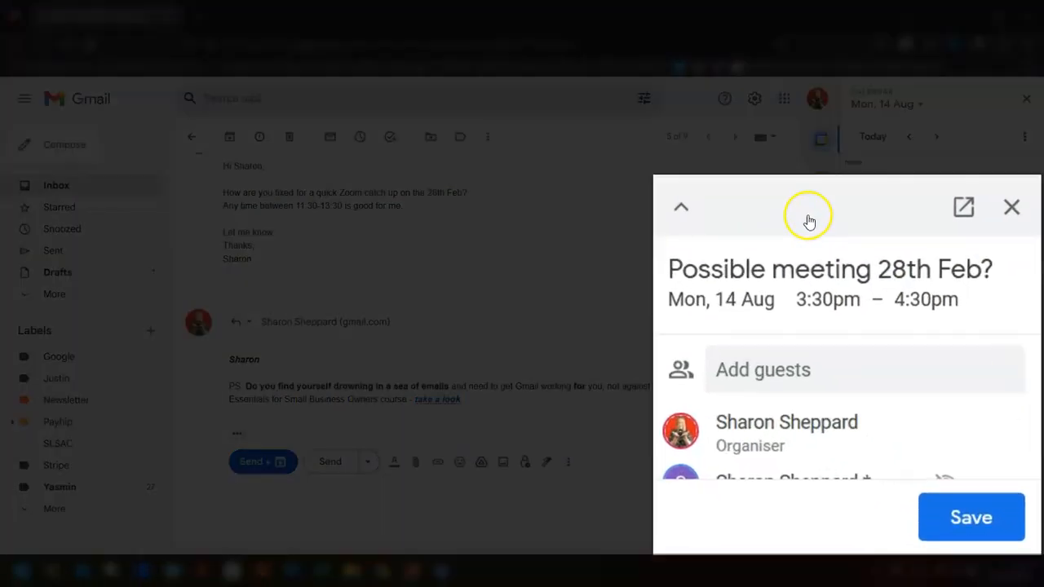
mouse_move(820, 385)
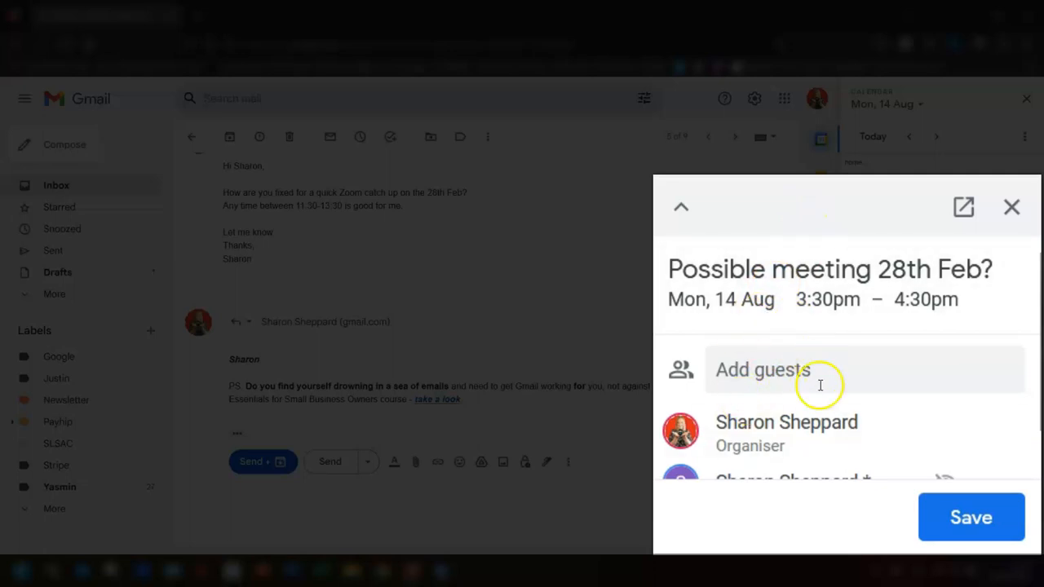
click(681, 206)
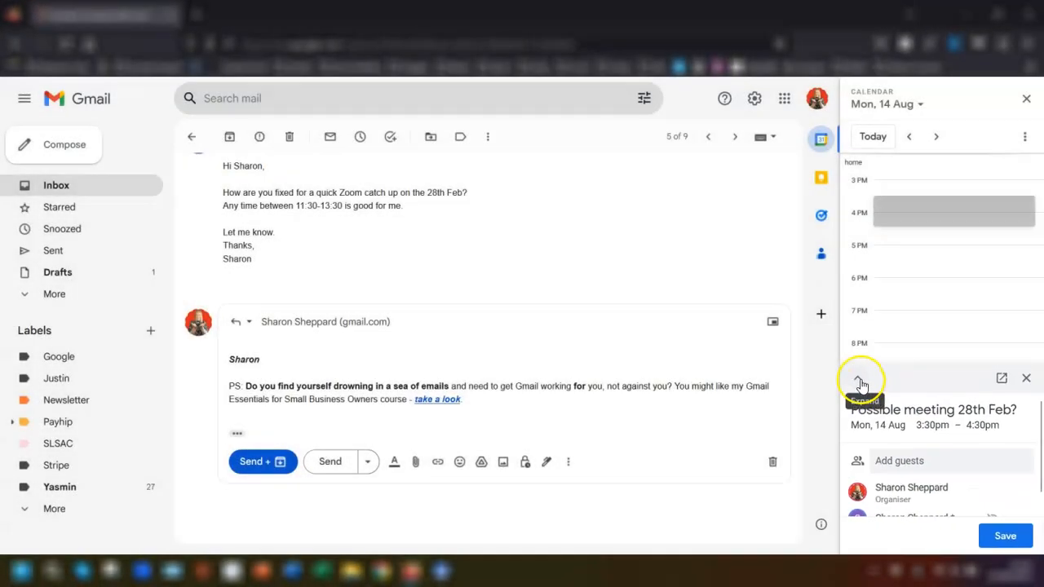
Expand the 'Possible meeting 28th Feb?' event, select its title, and save without sending invitations
click(857, 382)
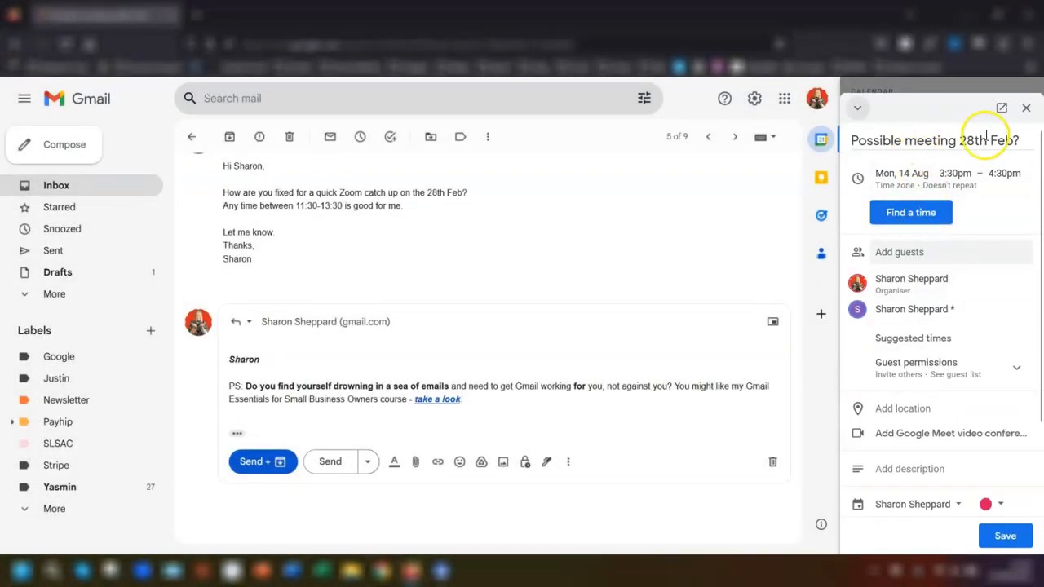
triple_click(934, 140)
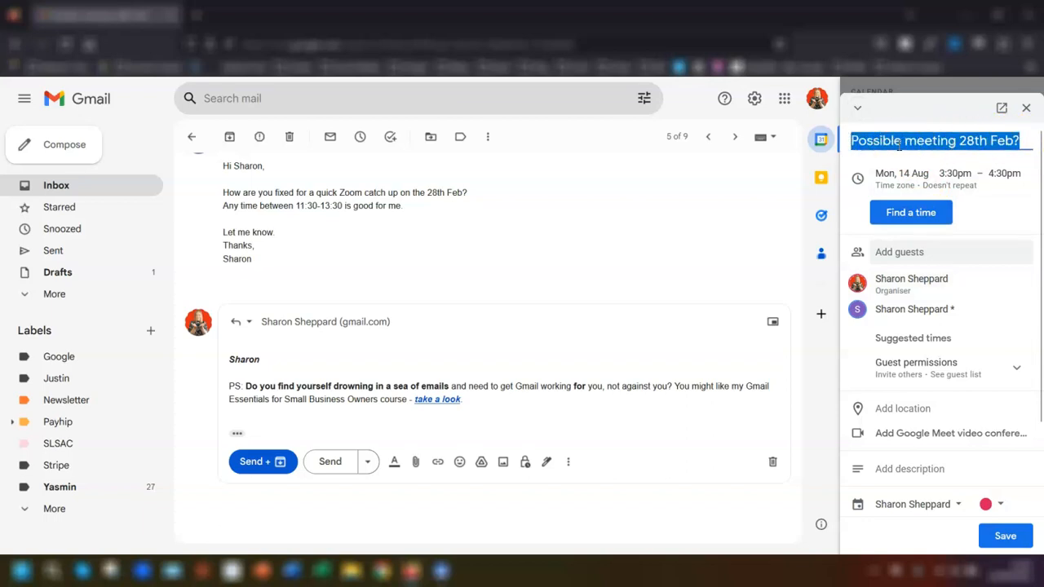
mouse_move(962, 178)
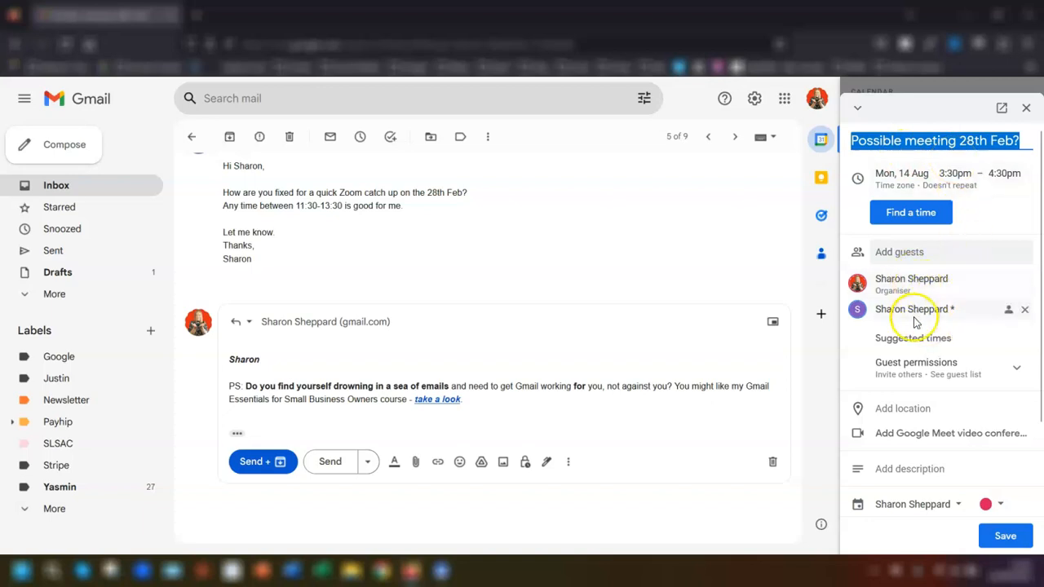
mouse_move(982, 233)
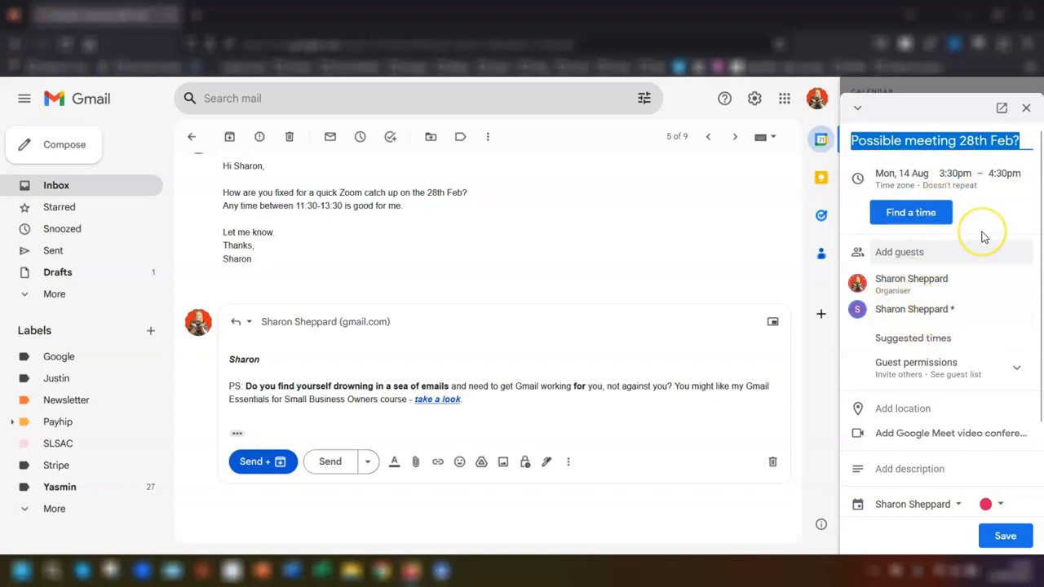
mouse_move(958, 177)
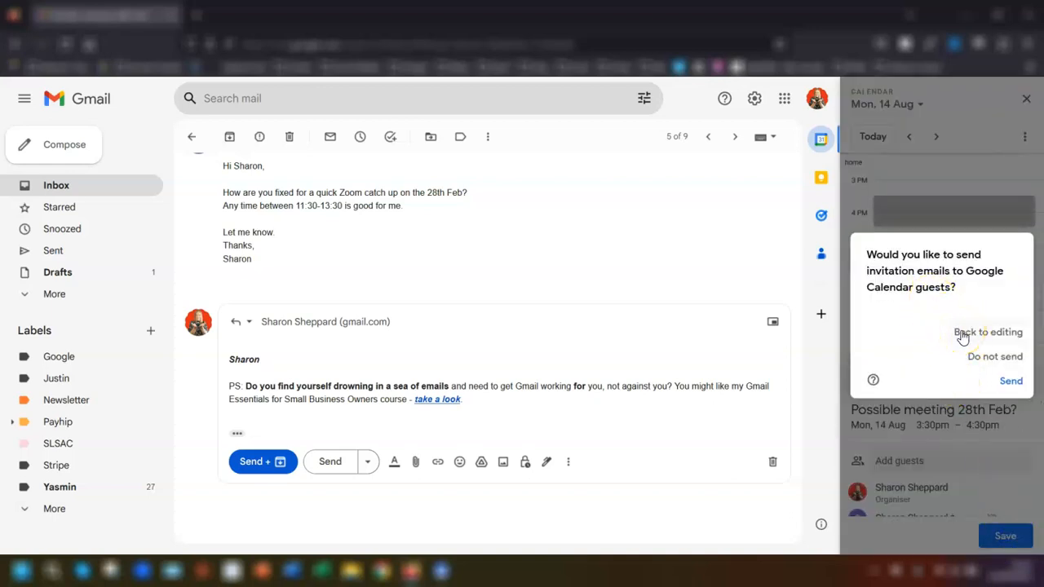
mouse_move(995, 361)
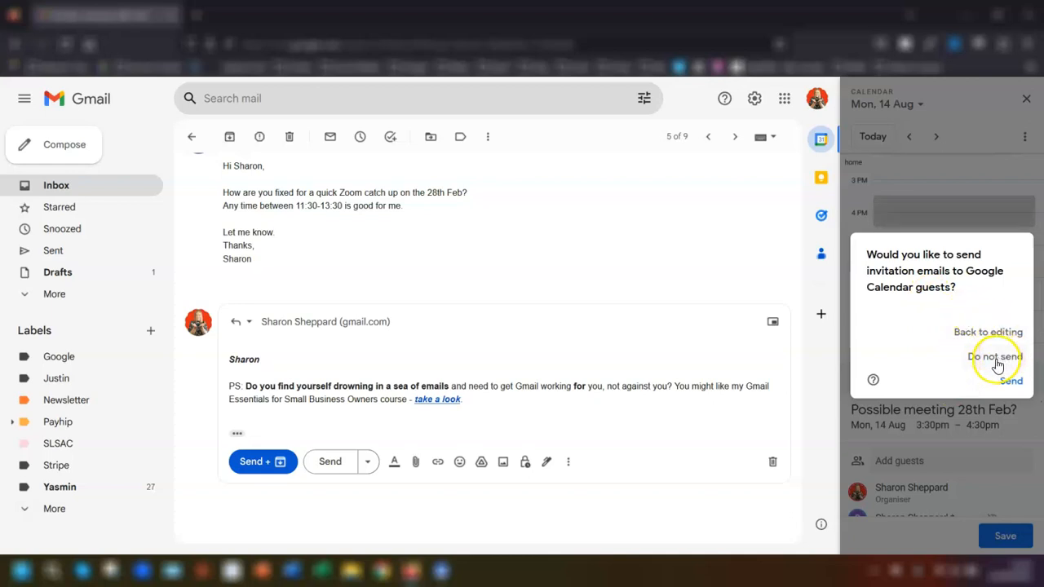
click(994, 357)
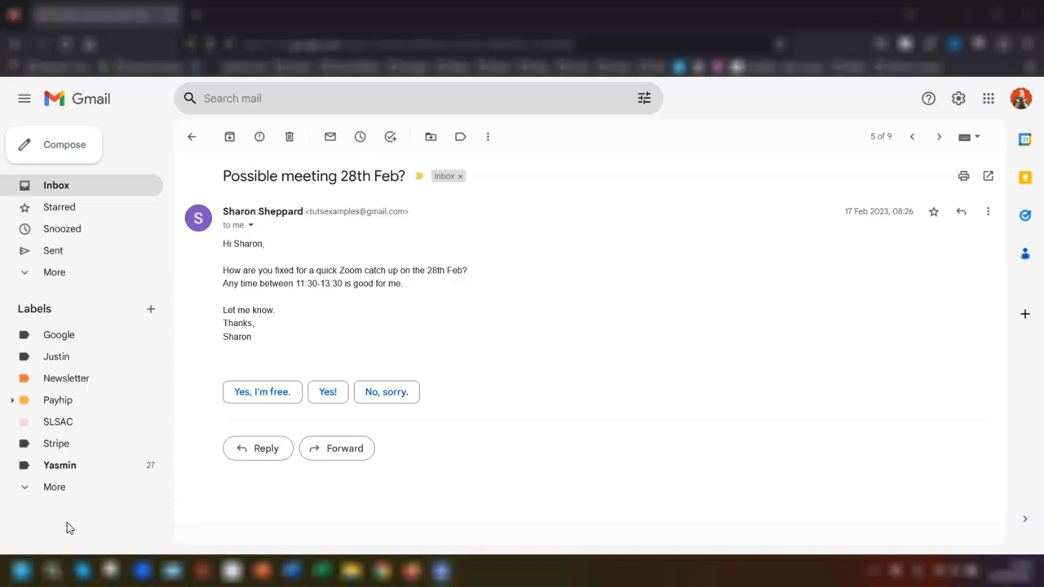
Start a new reply offering three 30-minute free slots on Mon 14 Aug
click(257, 448)
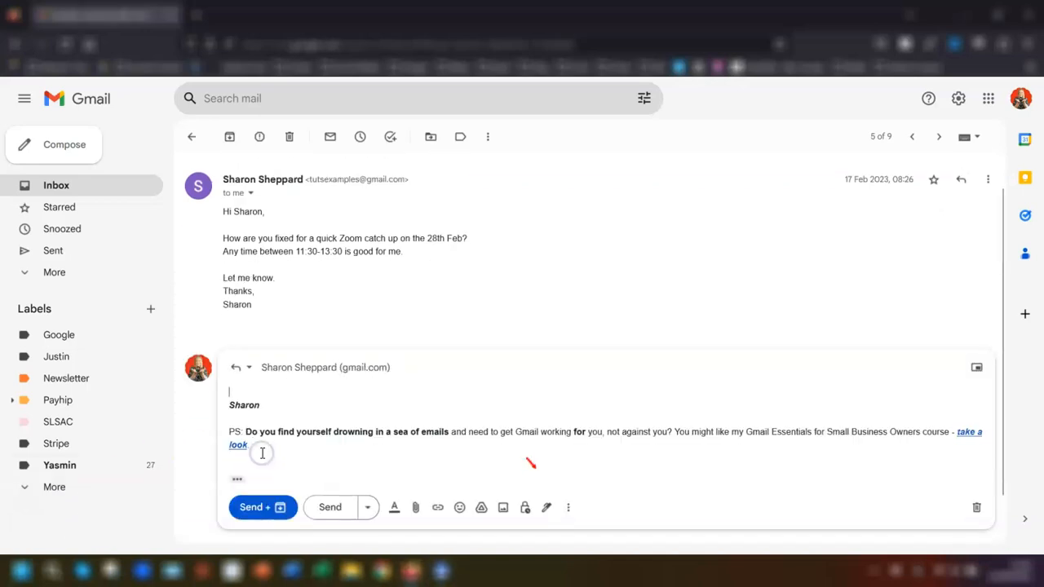
click(569, 507)
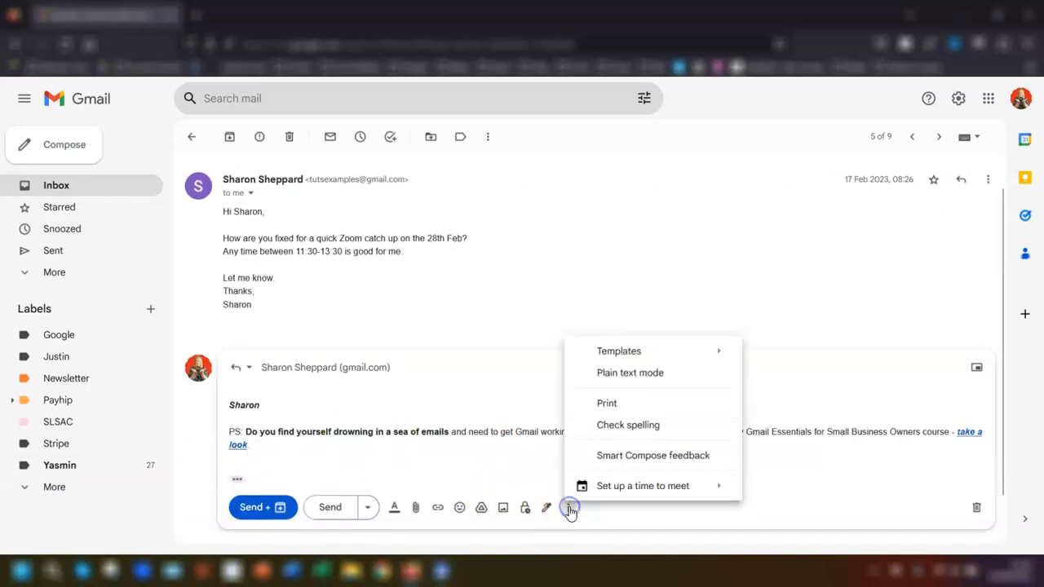
mouse_move(643, 485)
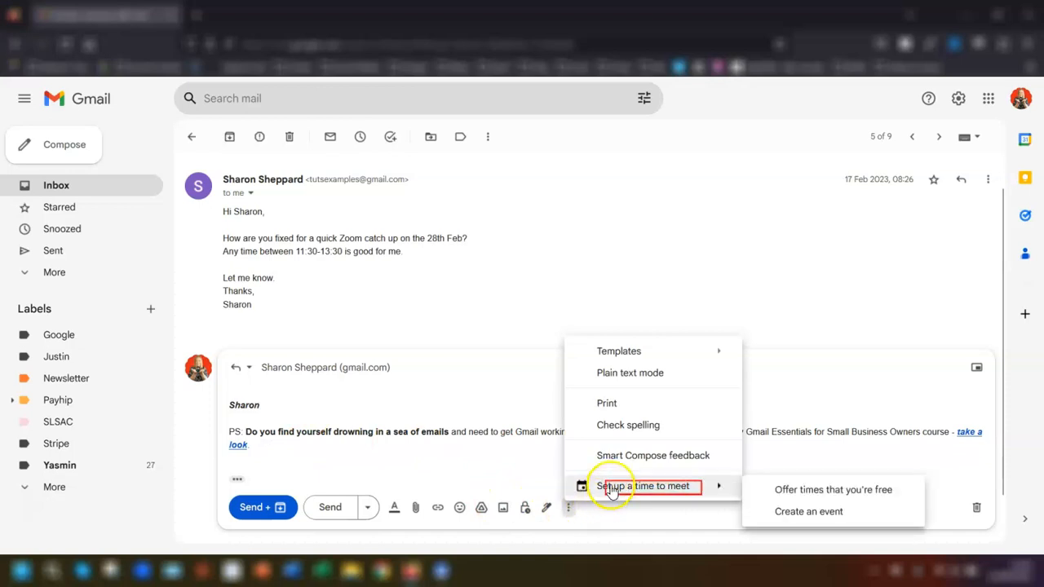
mouse_move(795, 490)
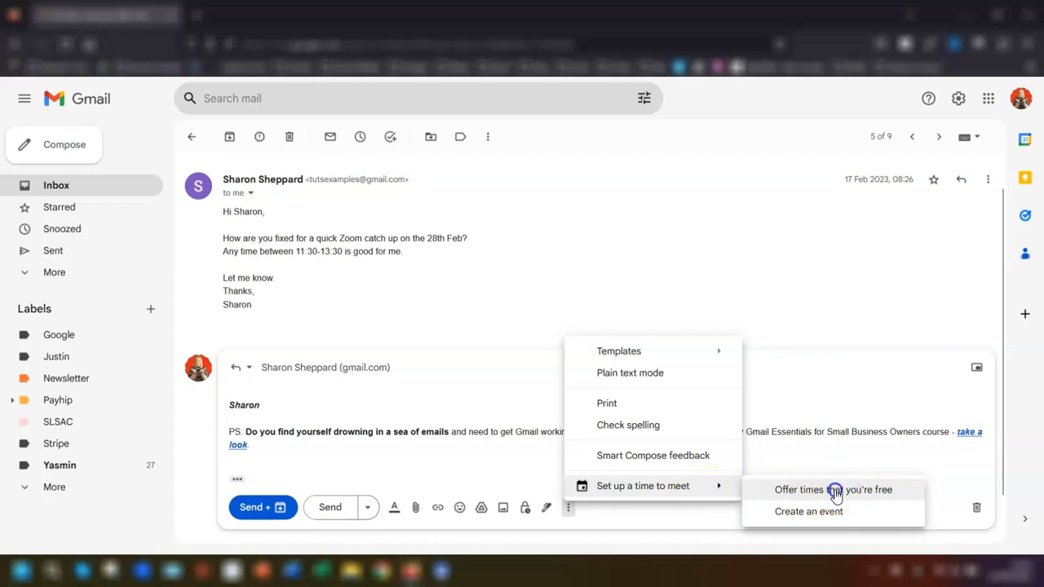
click(833, 490)
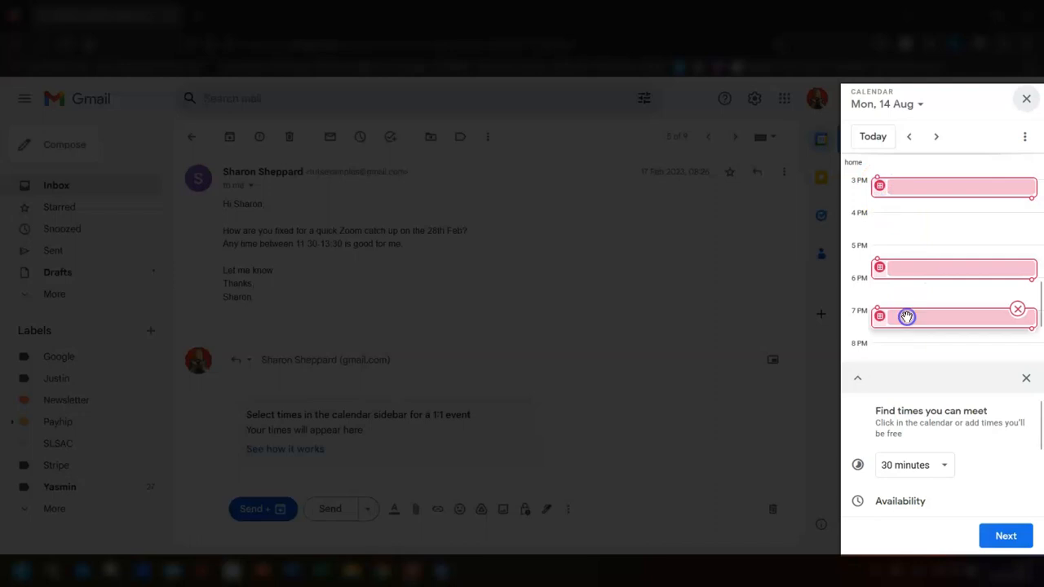
mouse_move(908, 316)
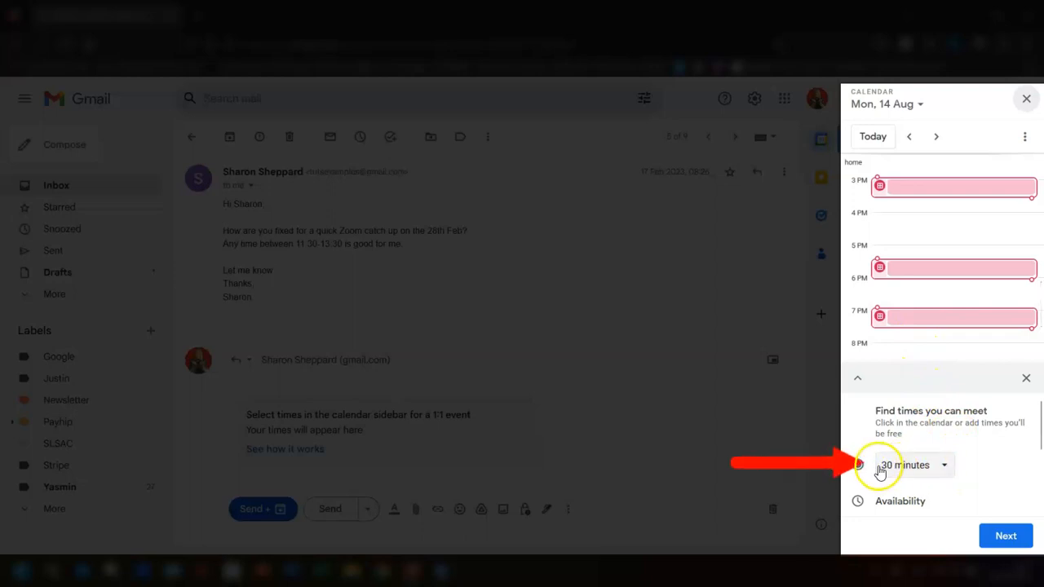
click(913, 465)
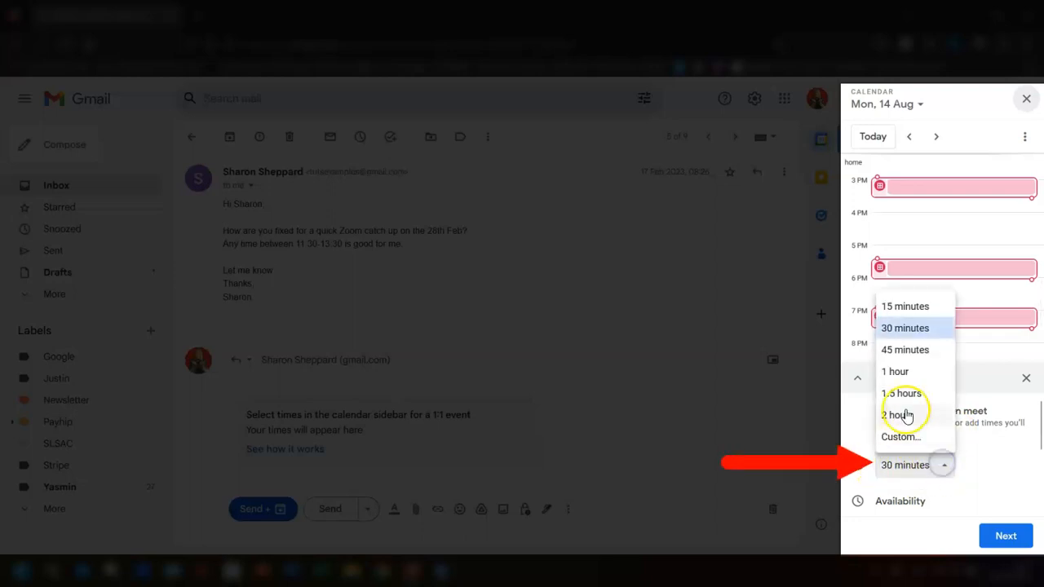
click(905, 328)
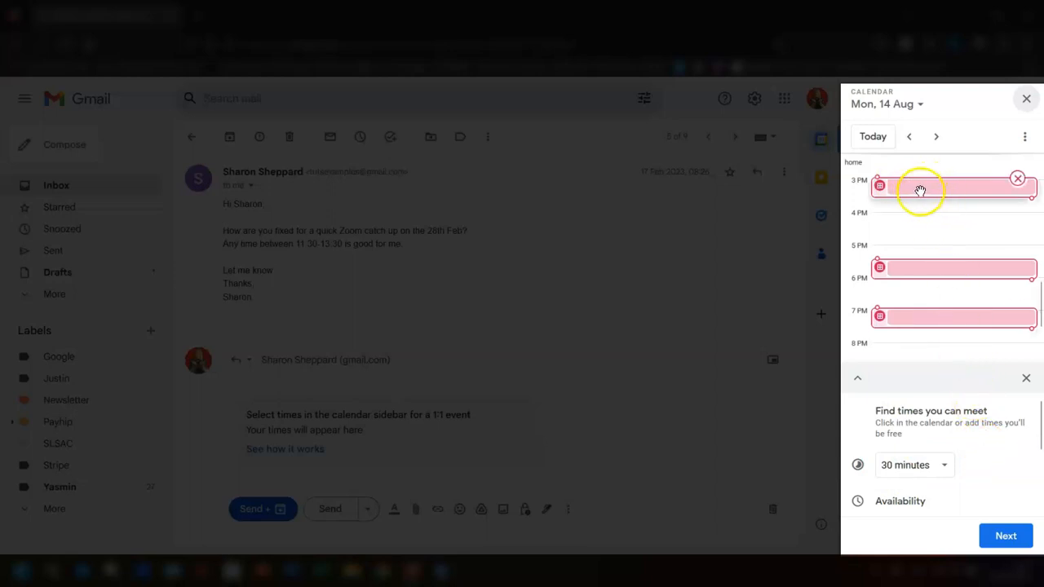
mouse_move(1032, 204)
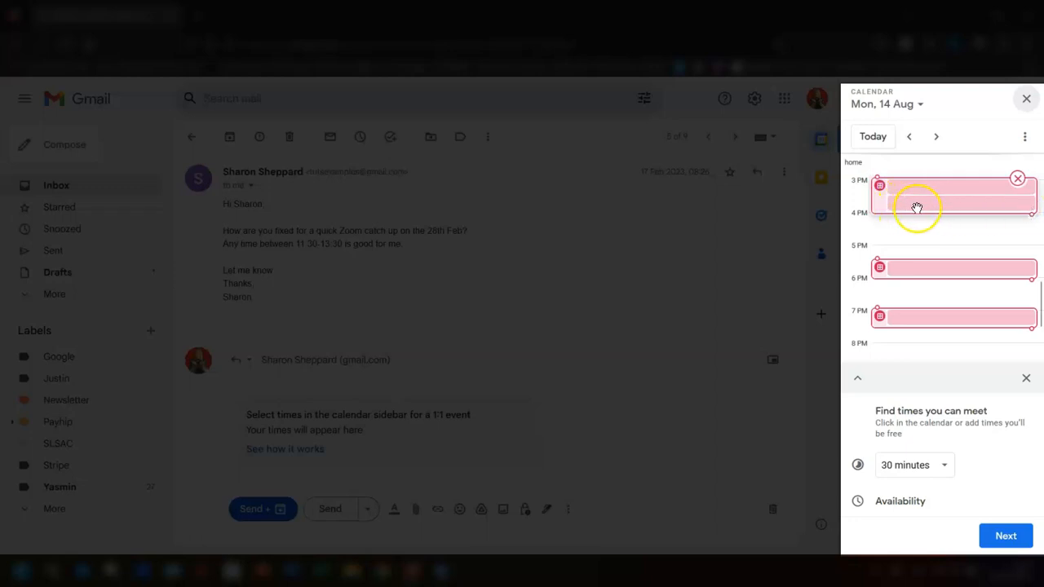
mouse_move(907, 202)
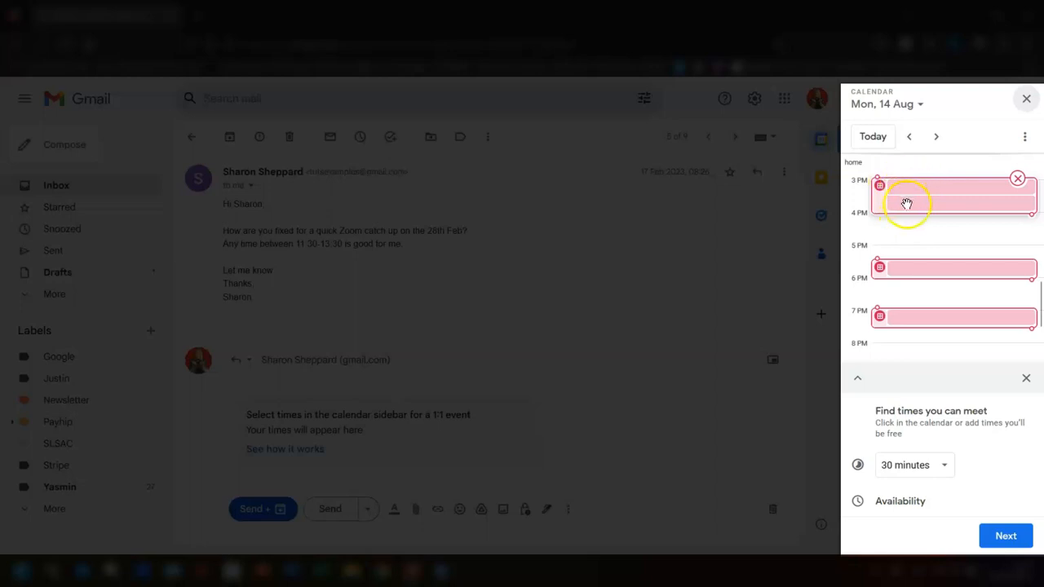
mouse_move(912, 189)
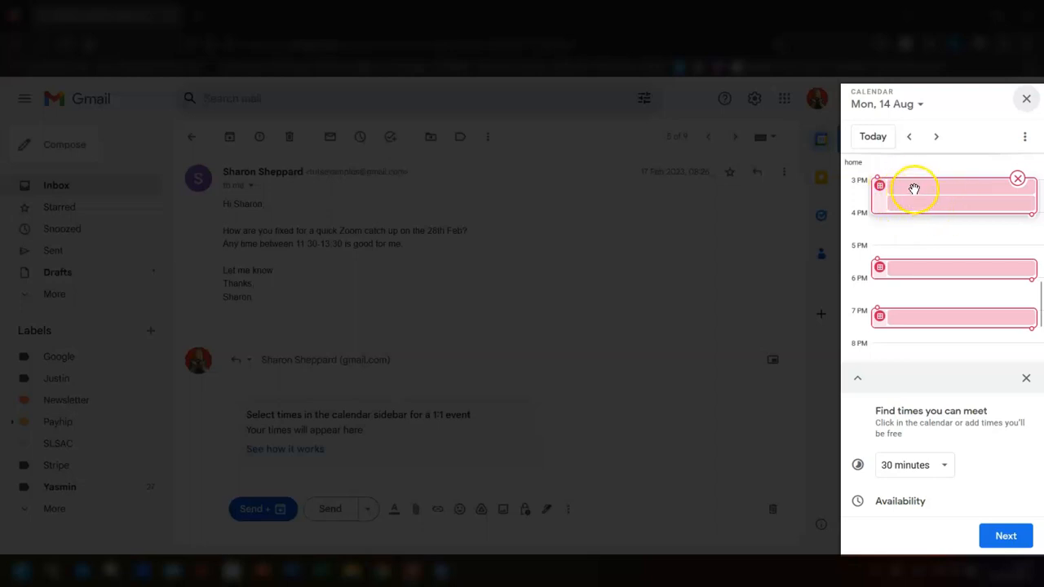
mouse_move(904, 267)
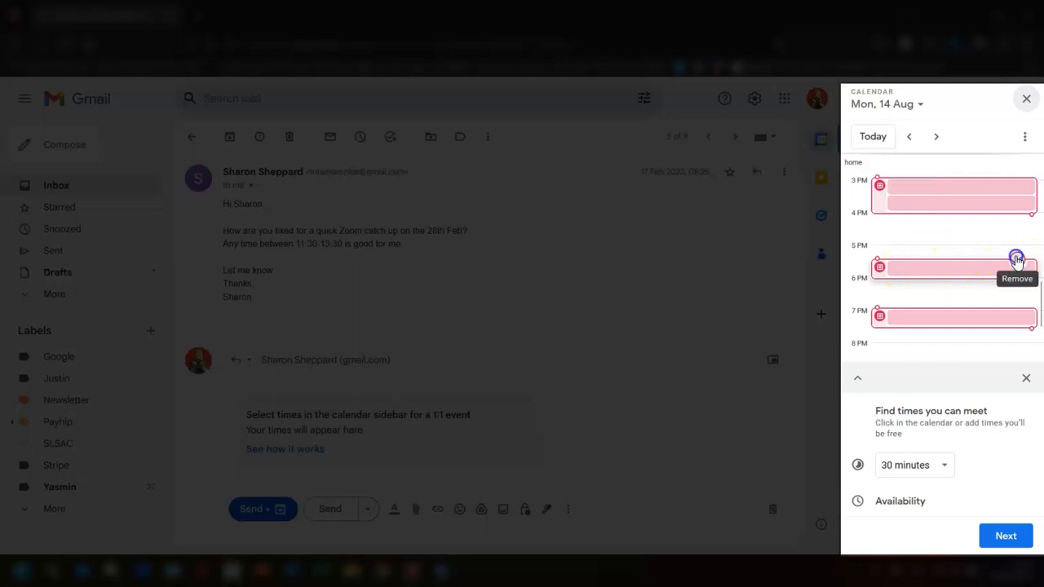
Remove the 6 PM slot and add 3 PM and 4 PM slots on Wed 16 Aug
click(1015, 257)
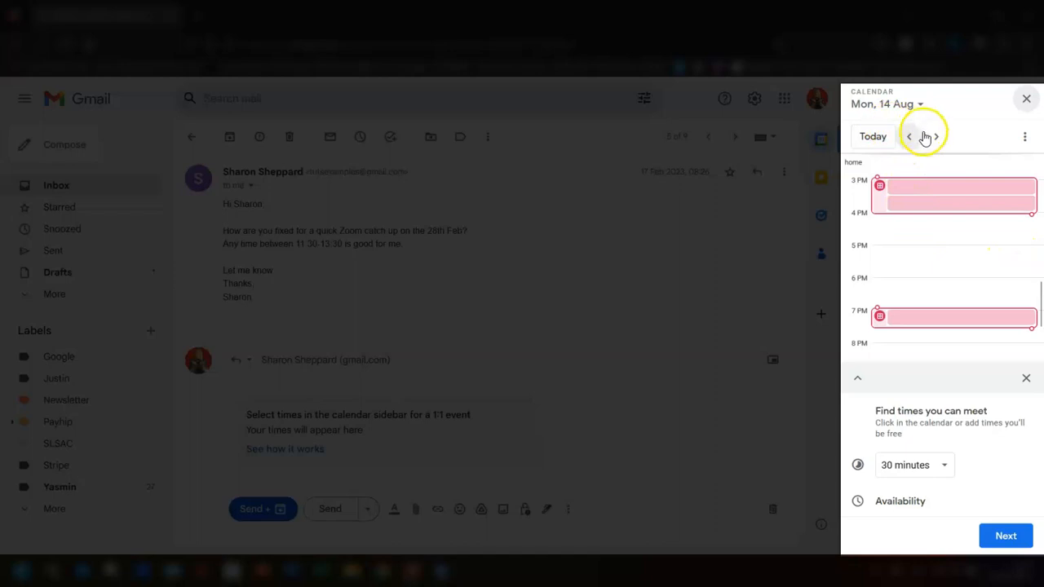
click(935, 136)
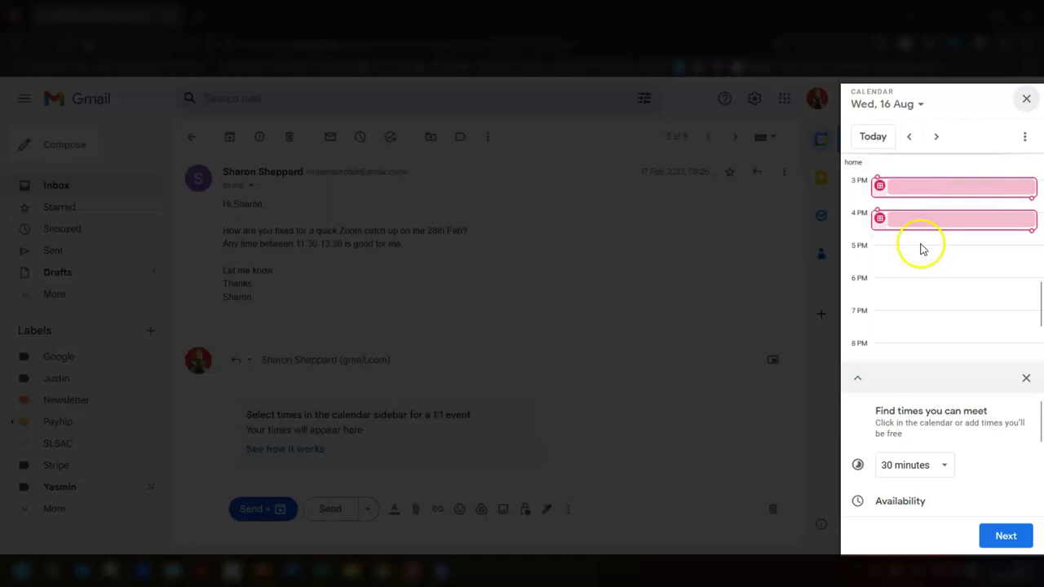
mouse_move(975, 469)
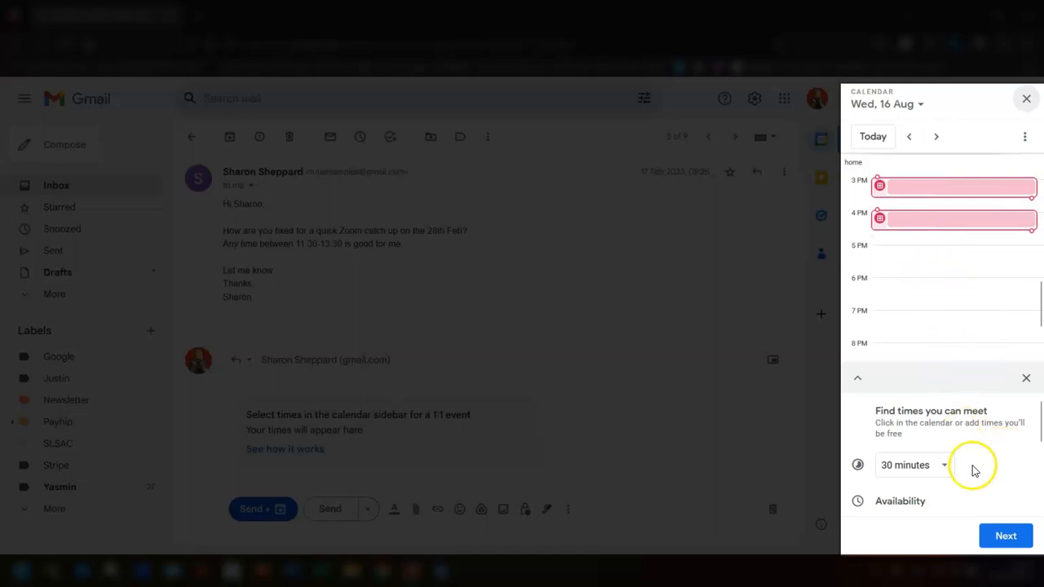
Title the bookable event 'Let's meet' with a 30-minute duration
click(1006, 536)
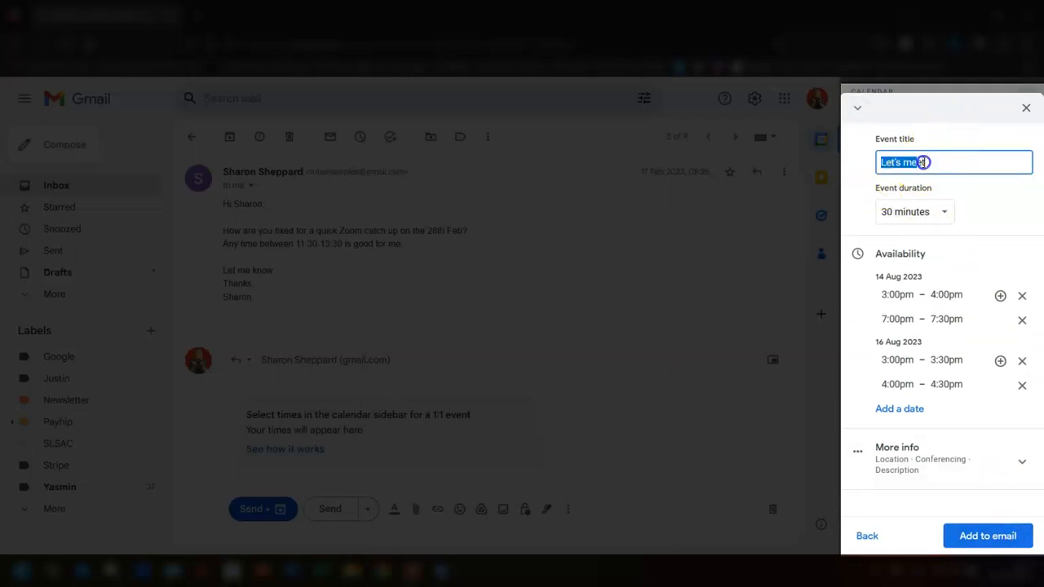
text(et)
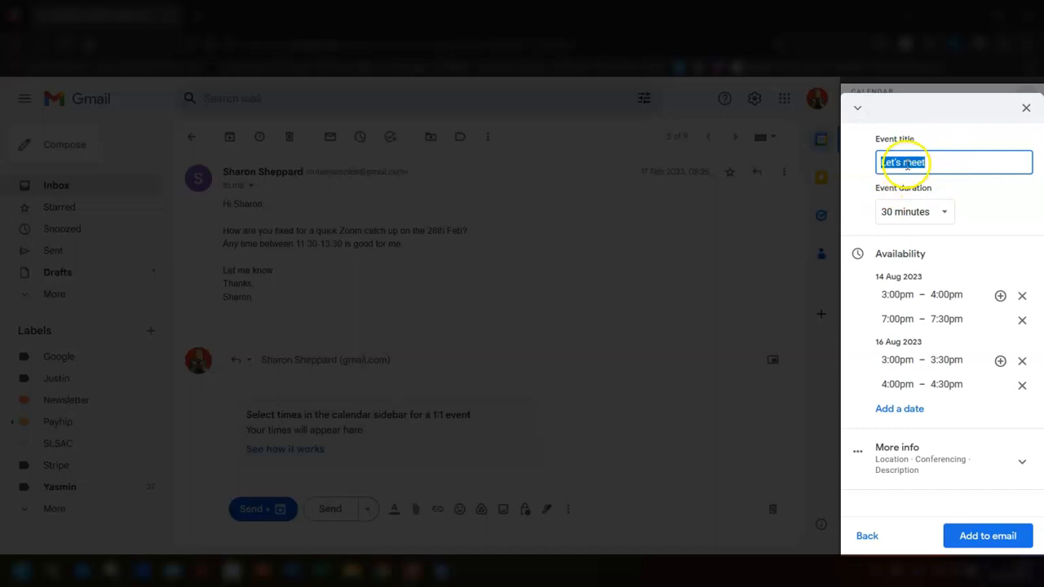
click(913, 211)
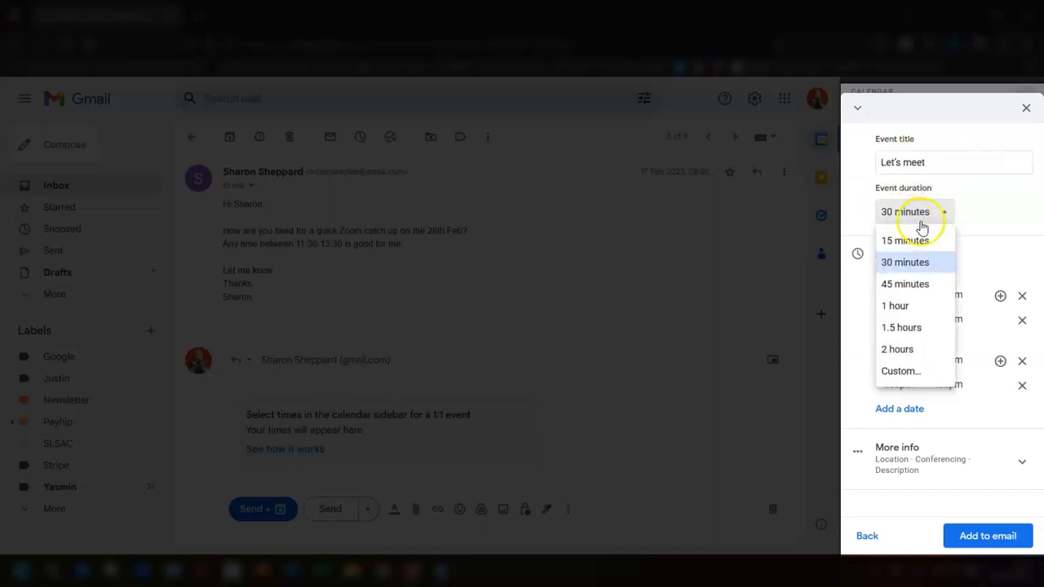
click(904, 262)
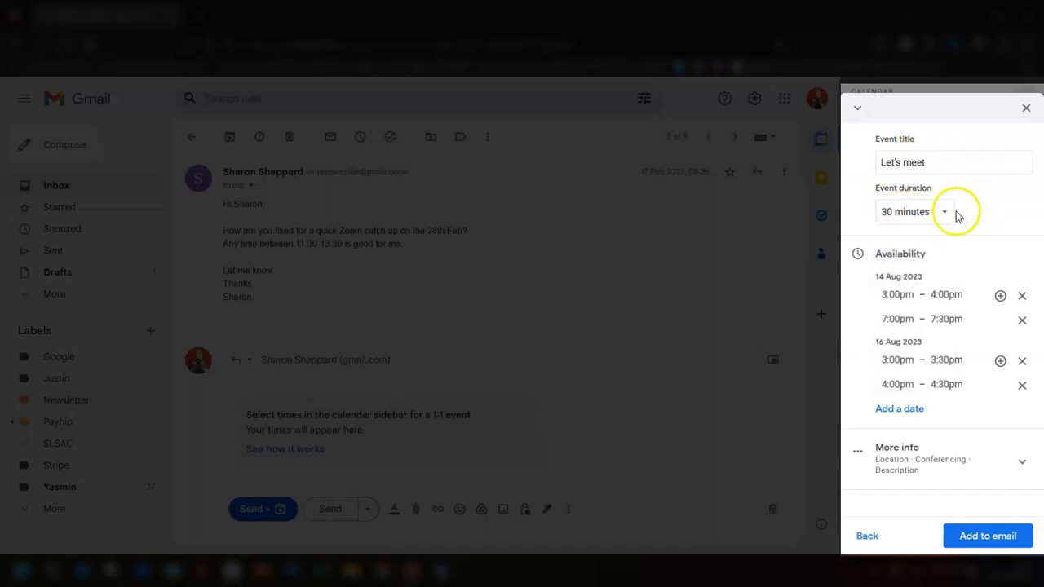
mouse_move(904, 267)
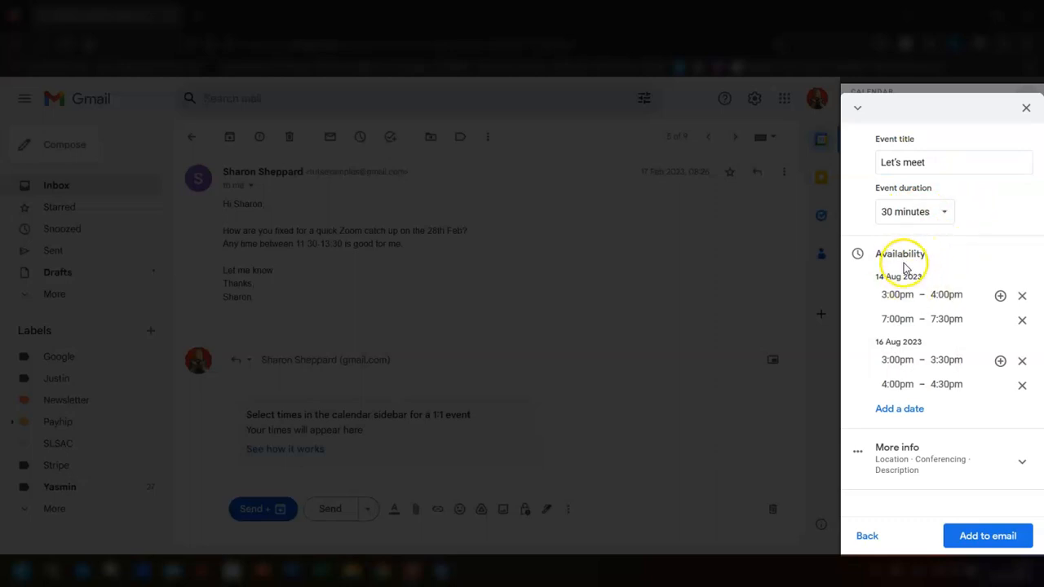
mouse_move(946, 444)
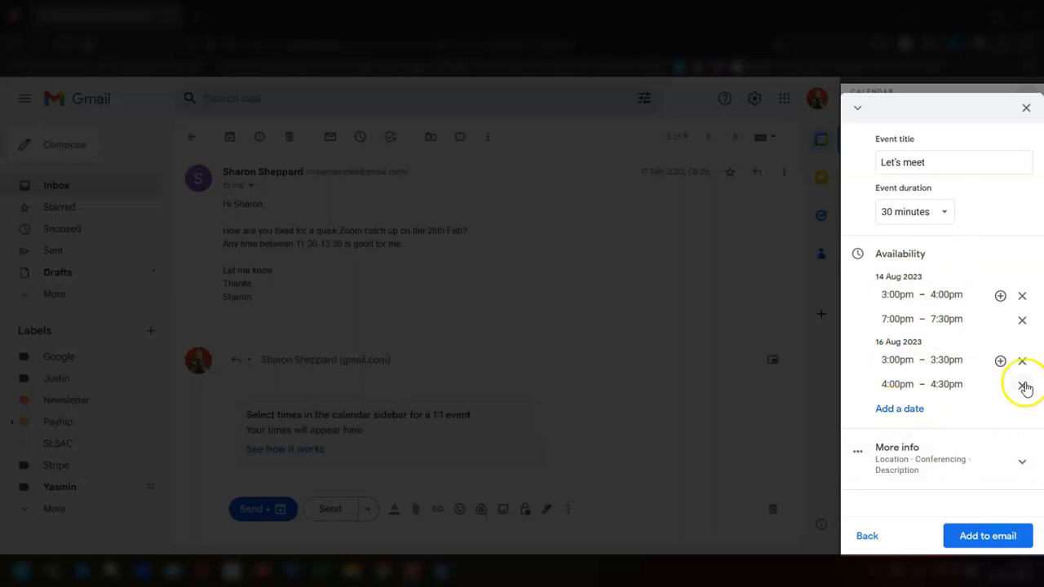
mouse_move(1022, 294)
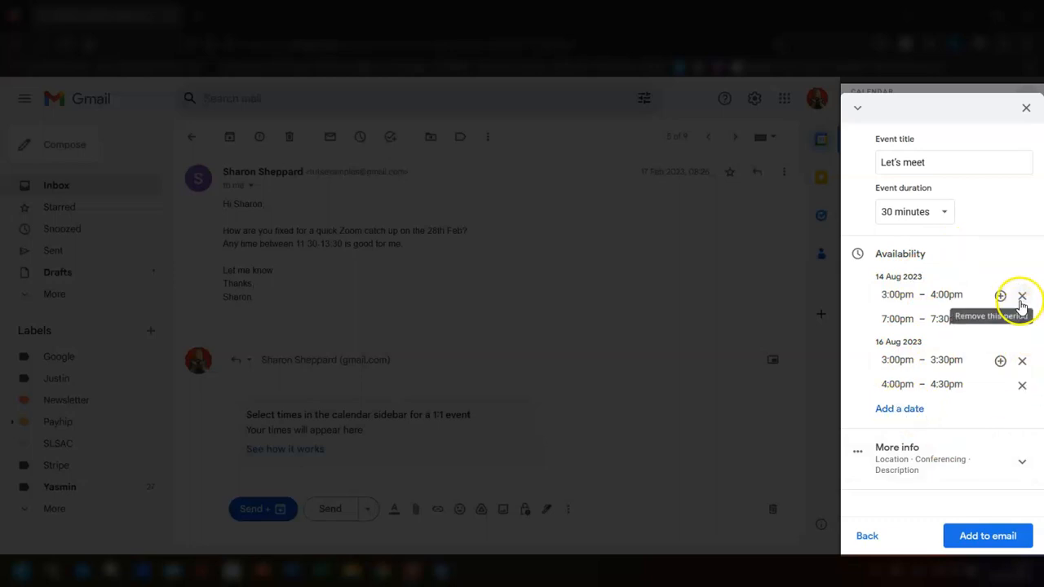
mouse_move(978, 342)
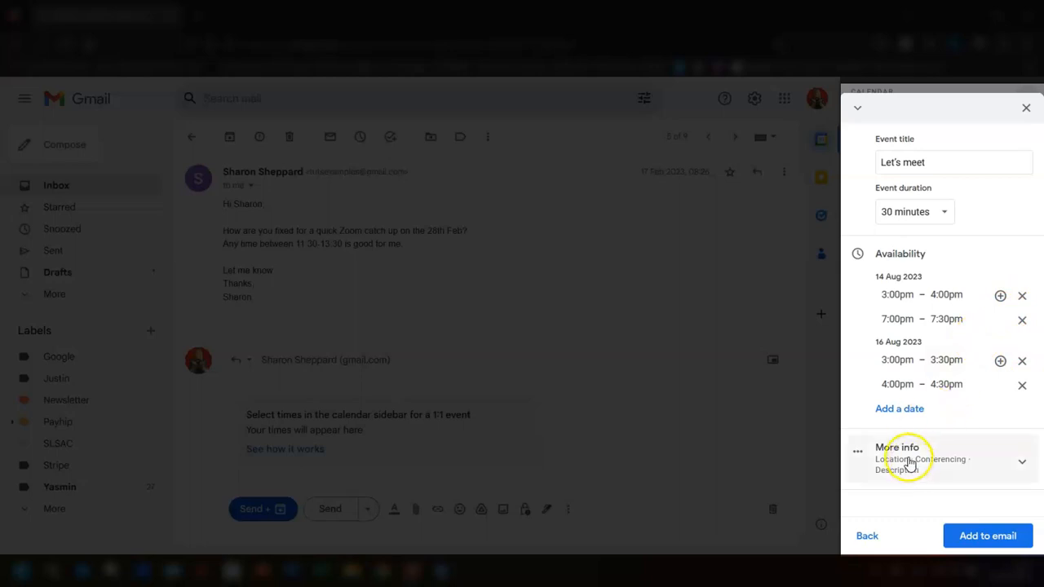
Expand More info to view the event's location, conferencing and description options
click(897, 458)
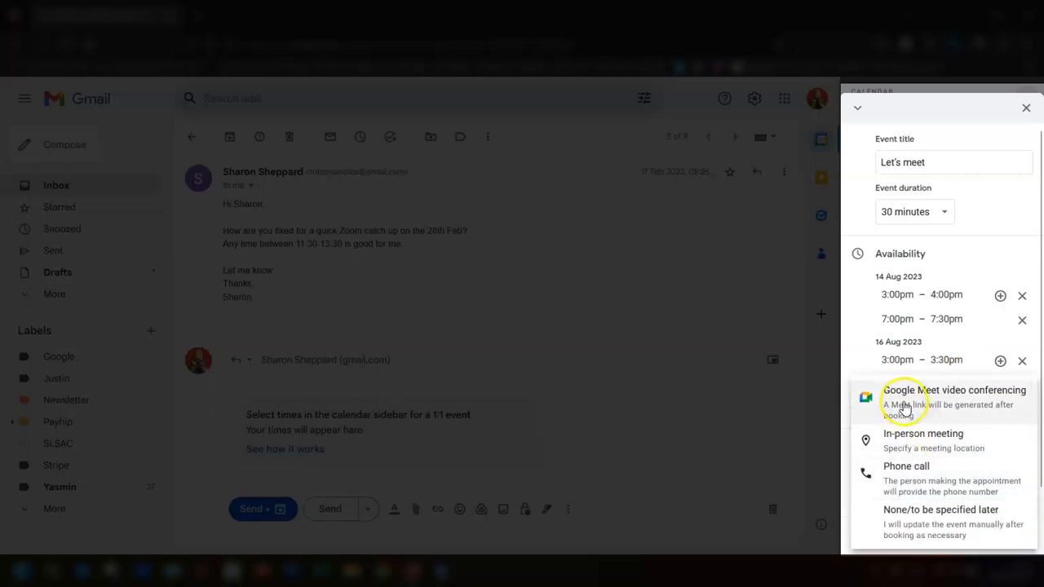
mouse_move(919, 481)
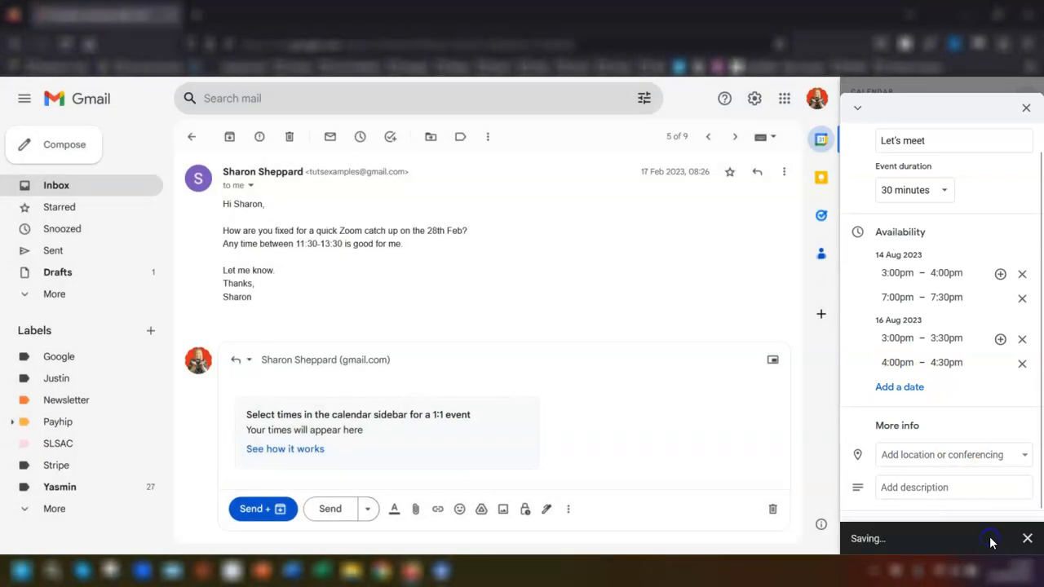
Insert the proposed times, send the reply, then book the Mon 14 Aug 3:30–4pm slot
click(1026, 108)
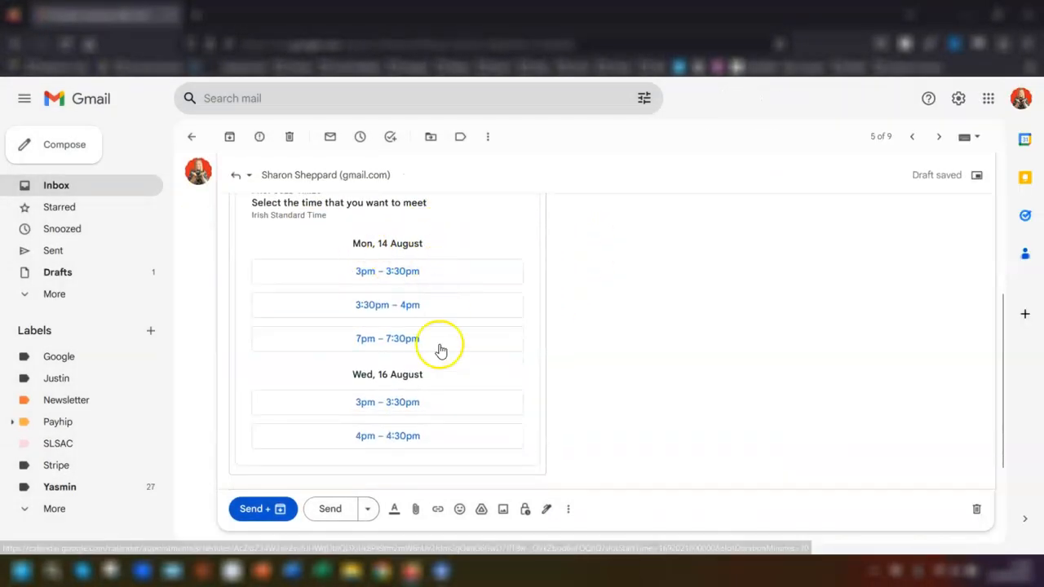
mouse_move(522, 367)
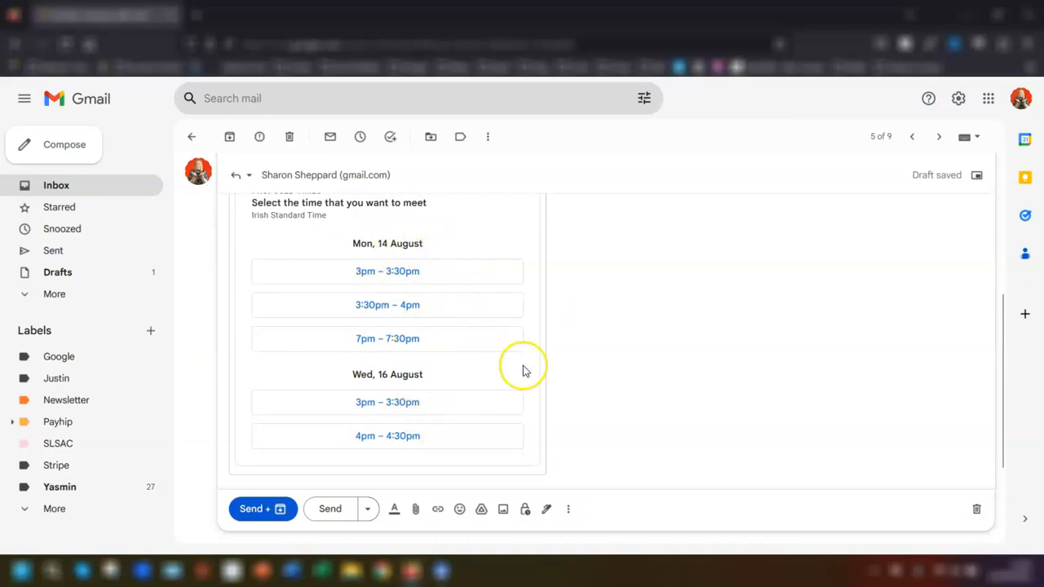
scroll(down, 3)
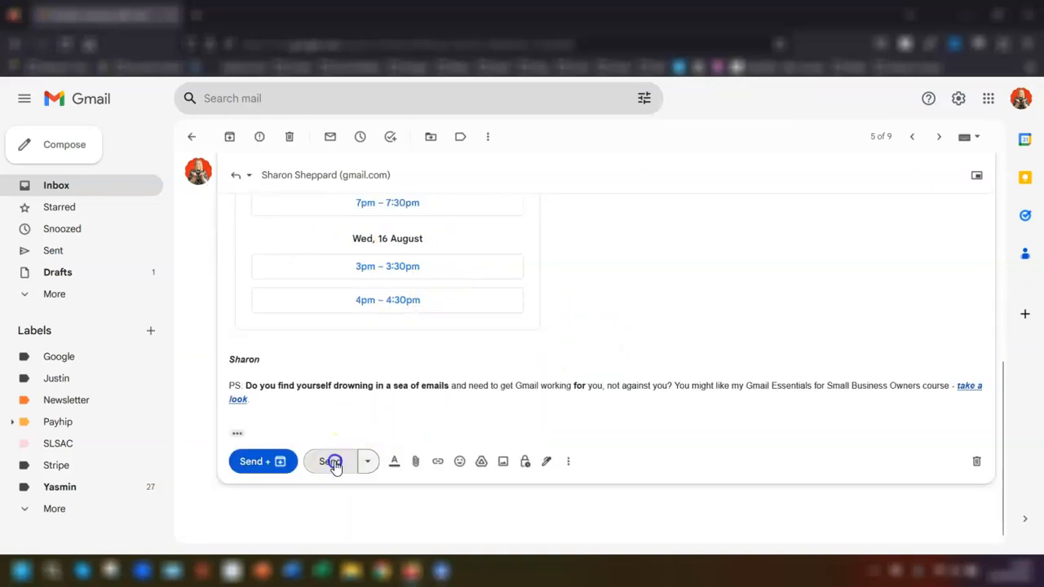
click(331, 461)
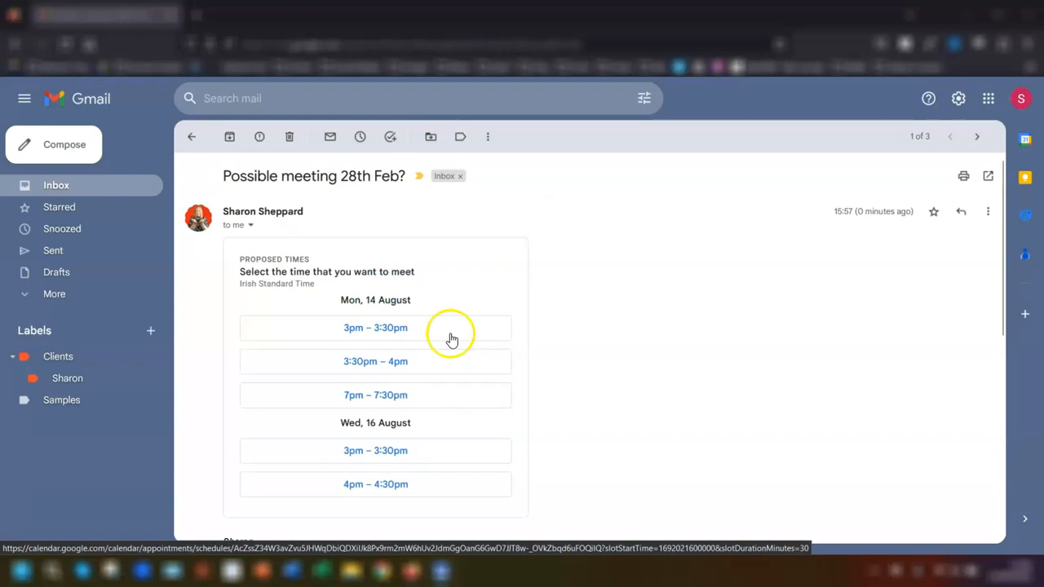
scroll(down, 3)
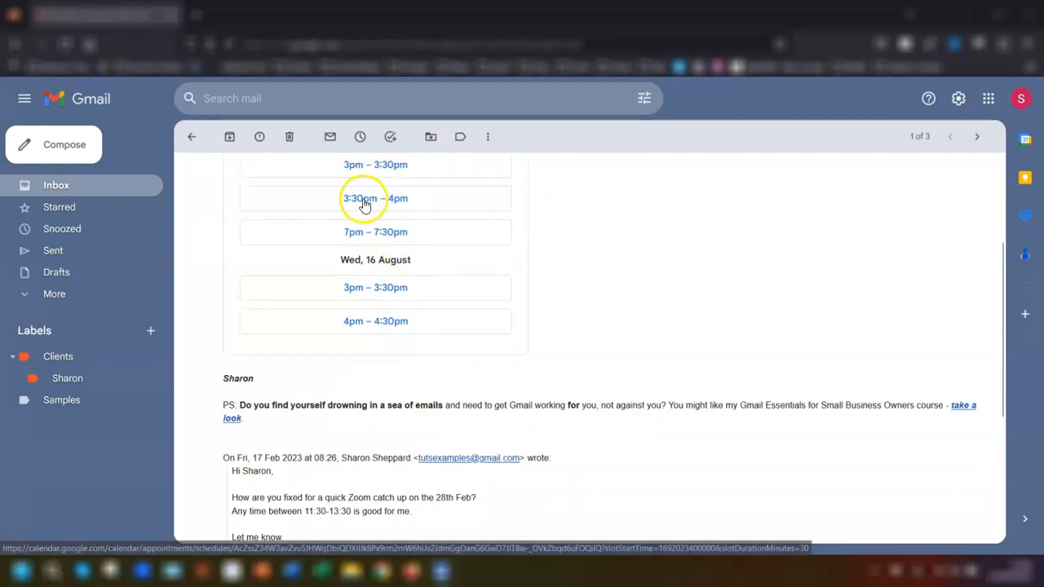
click(375, 198)
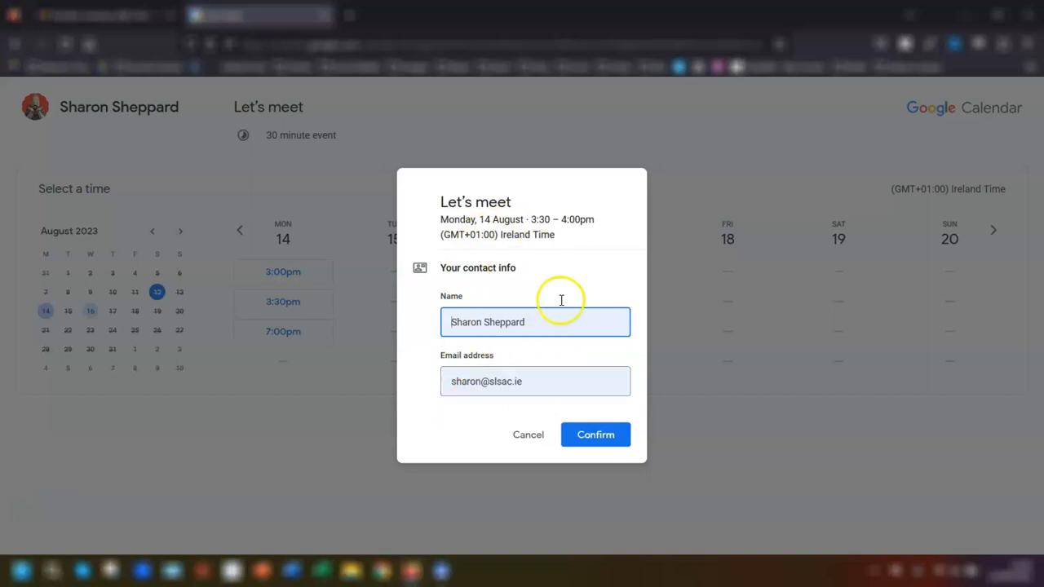